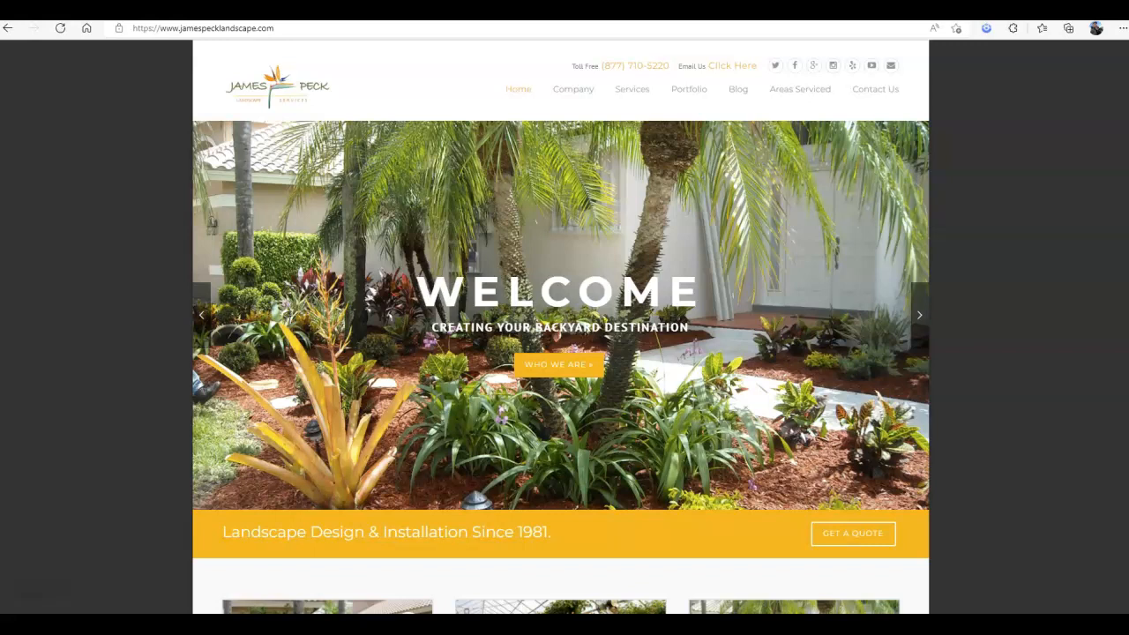
scroll(down, 3)
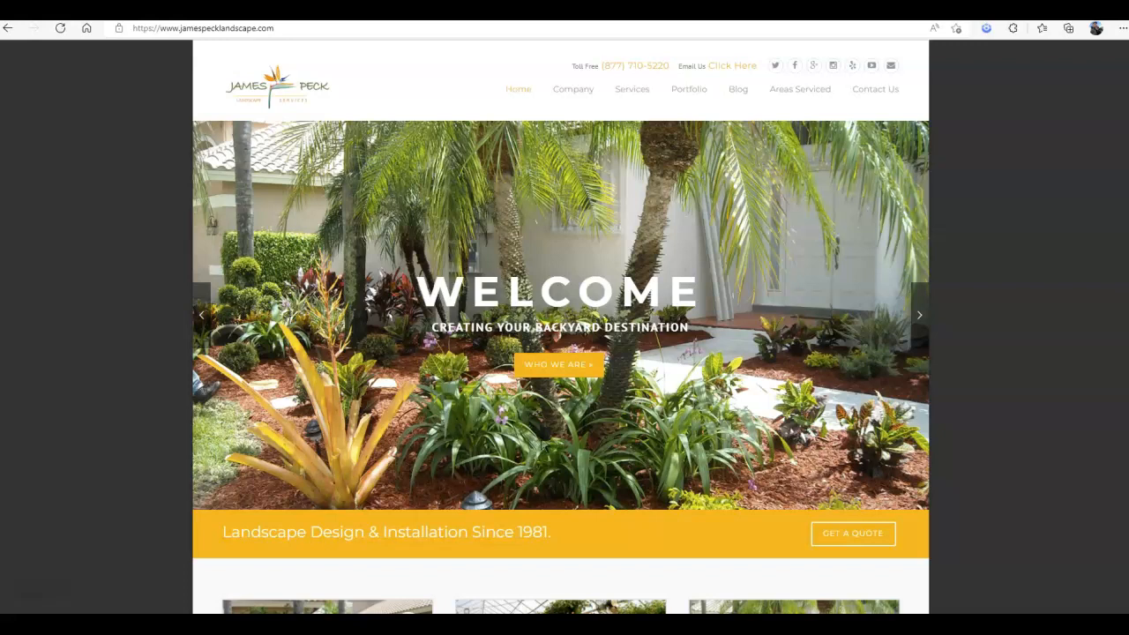
scroll(down, 3)
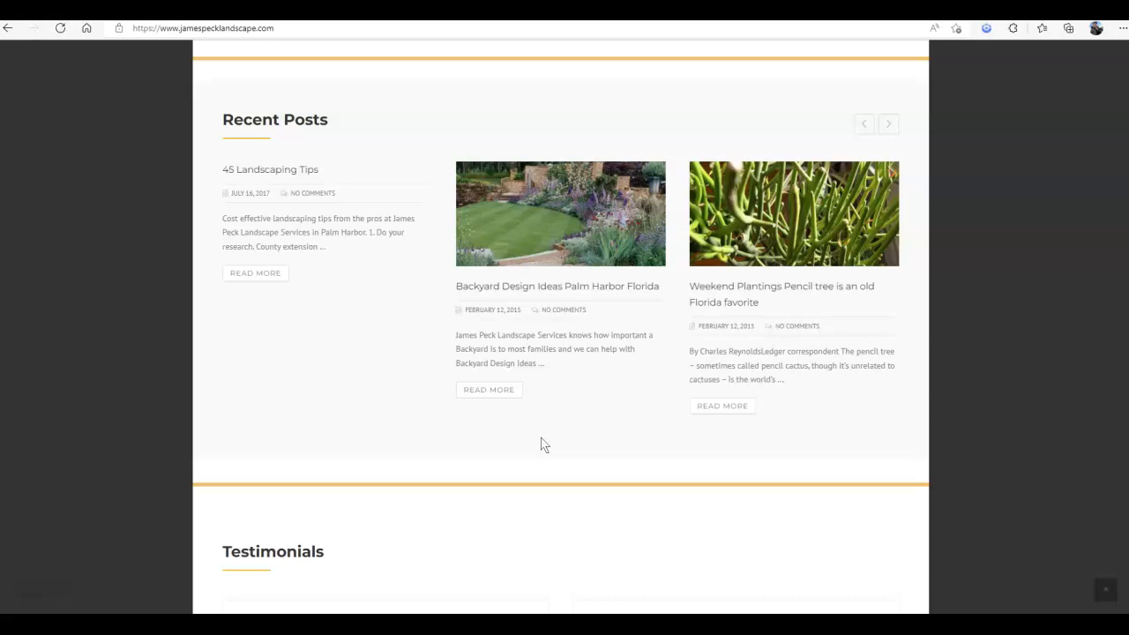
scroll(up, 3)
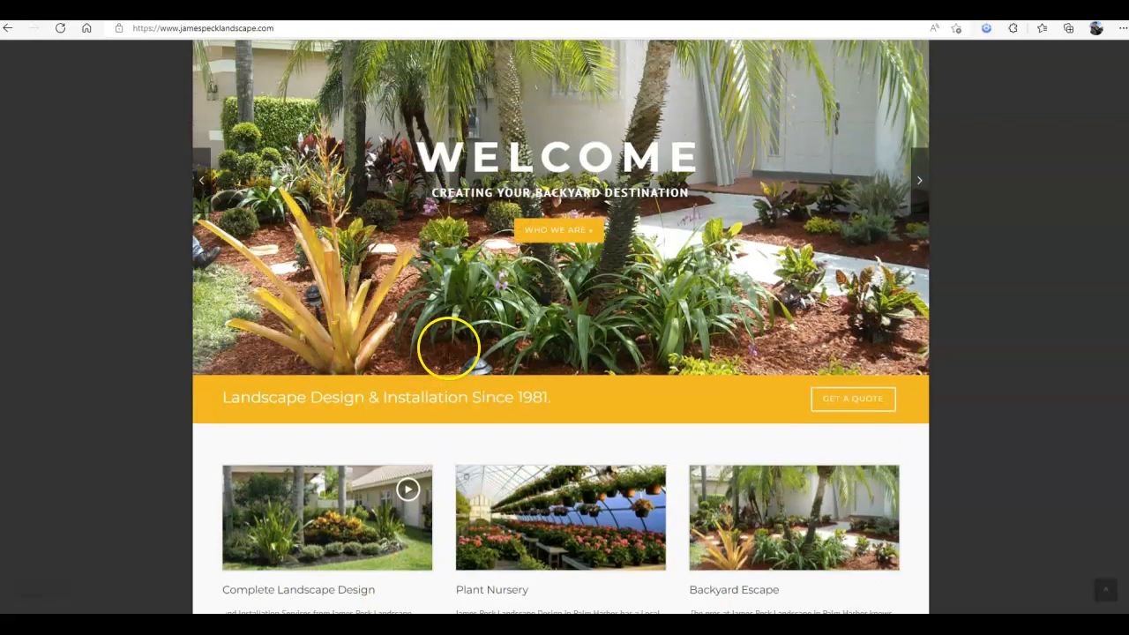
scroll(up, 3)
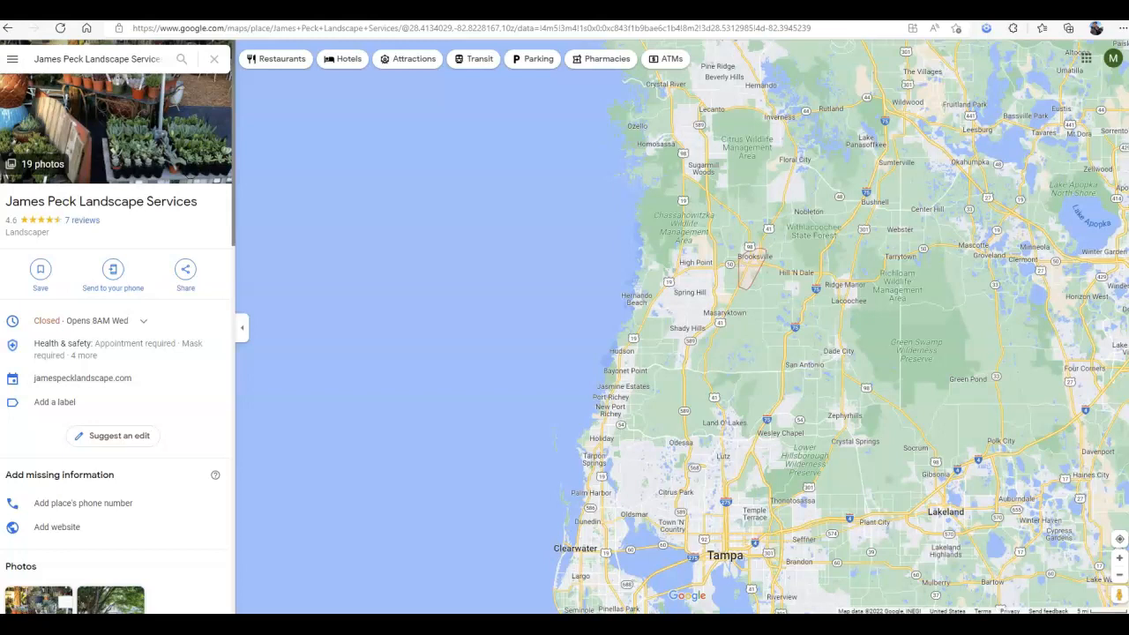
mouse_move(176, 348)
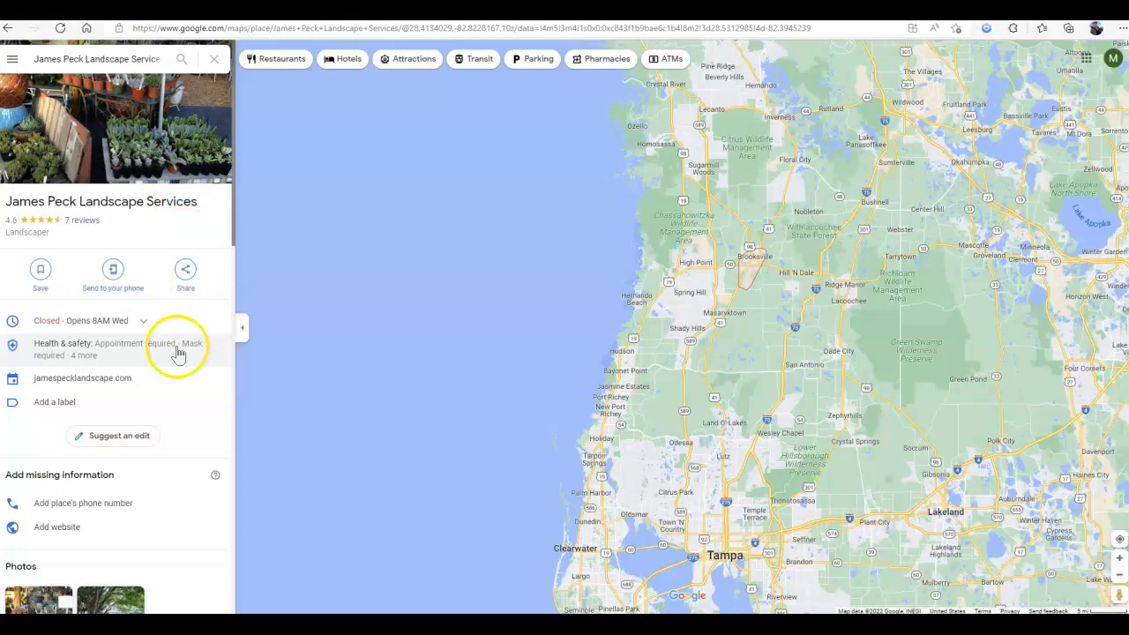
mouse_move(82, 378)
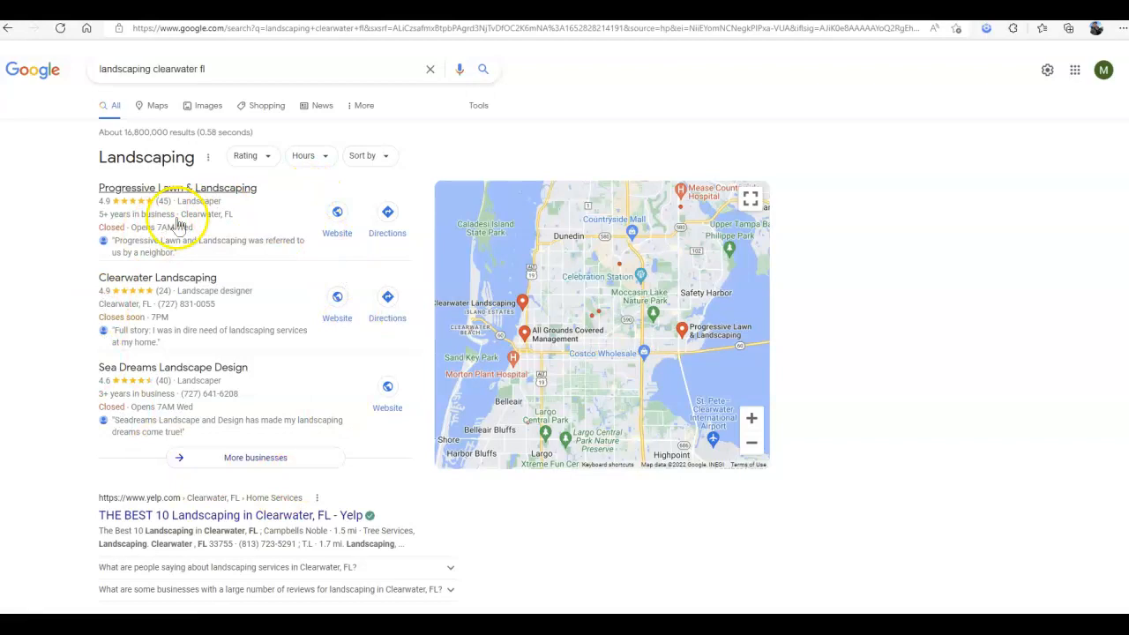
scroll(down, 3)
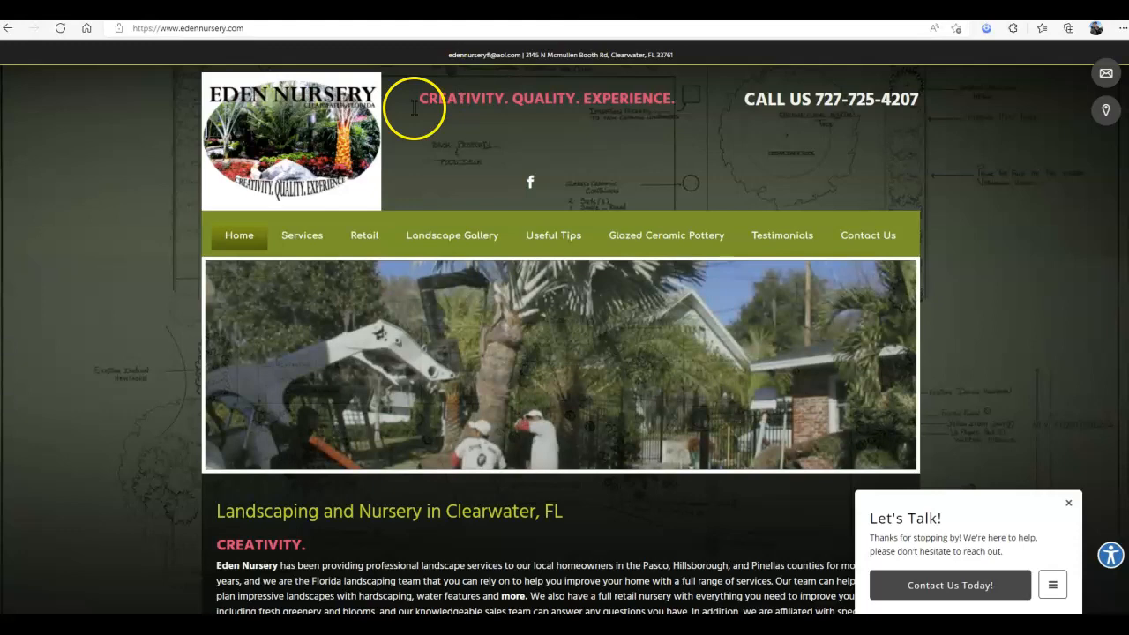
scroll(down, 3)
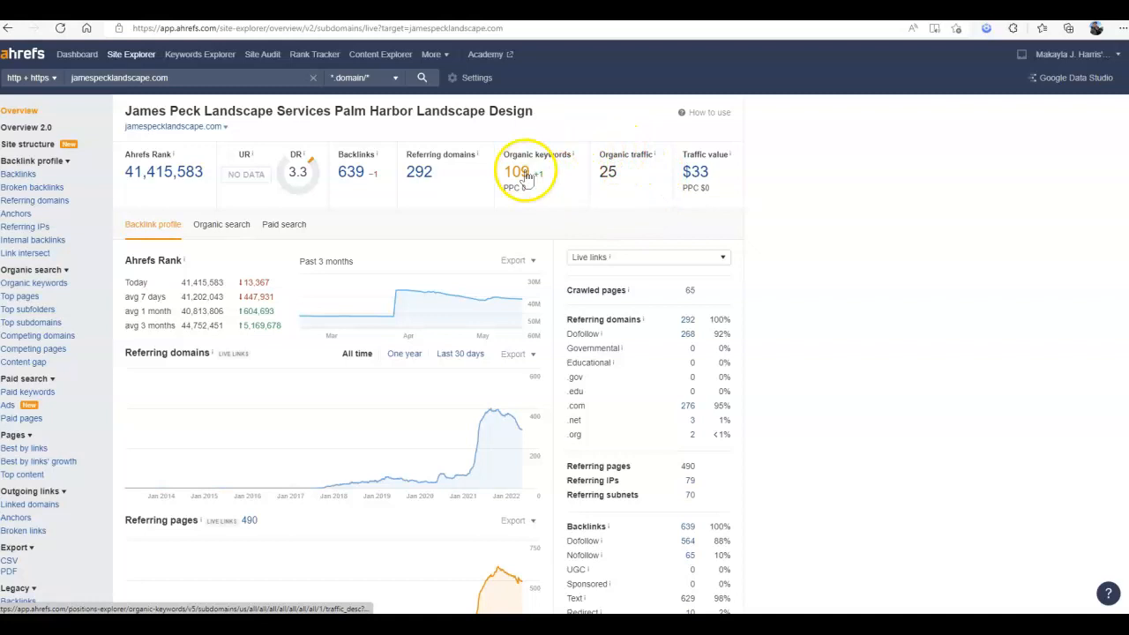
text(www.edennursery.com/)
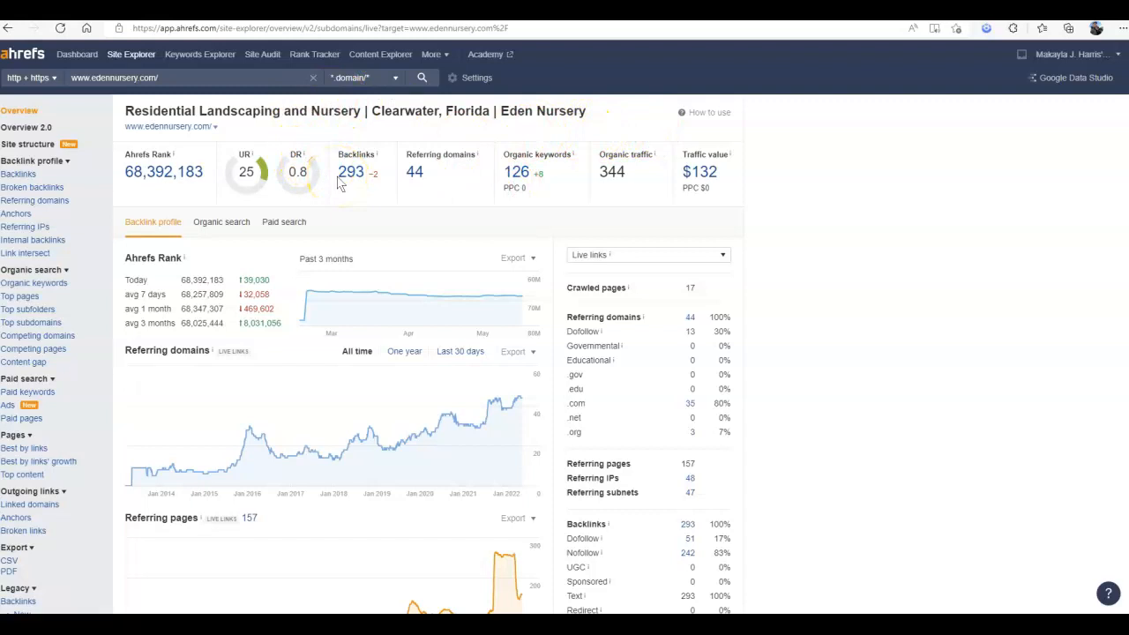
mouse_move(317, 206)
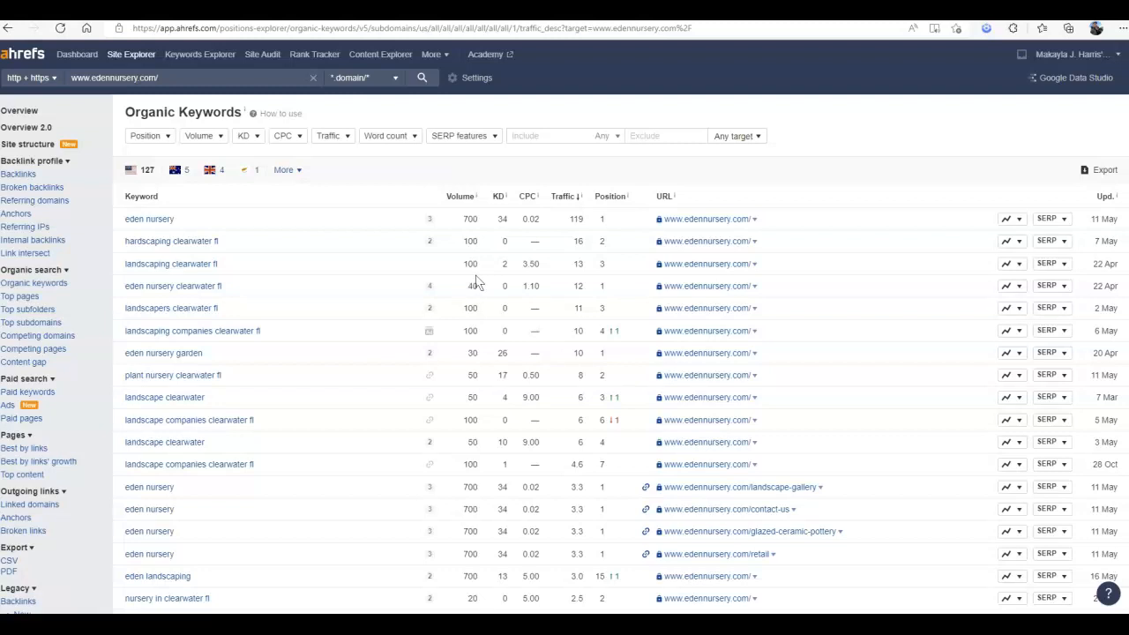
mouse_move(168, 247)
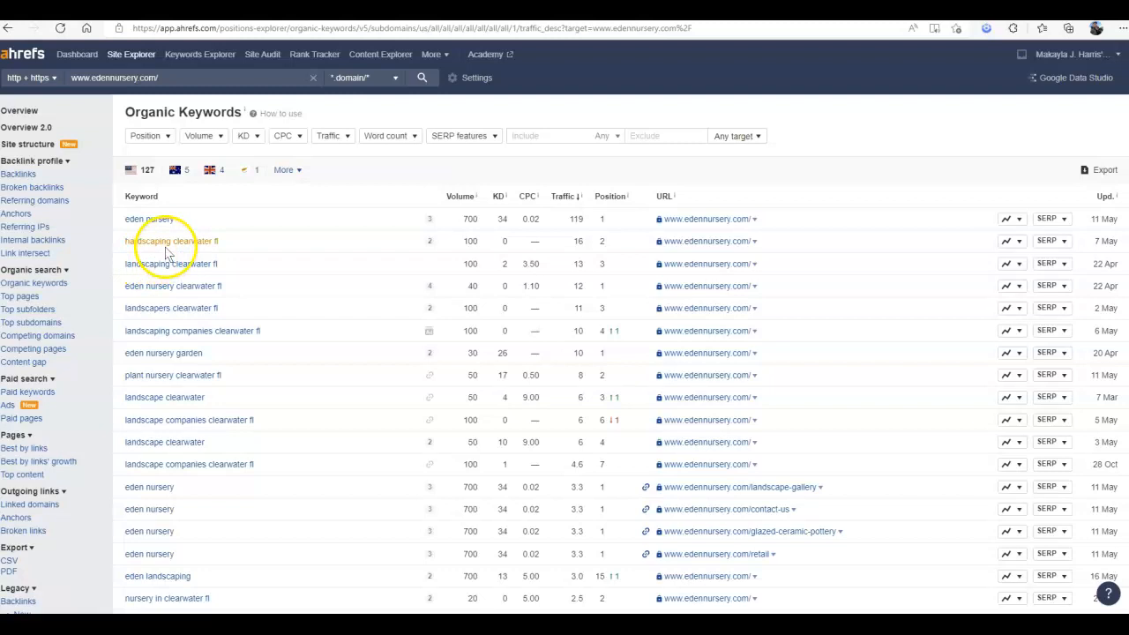
scroll(down, 3)
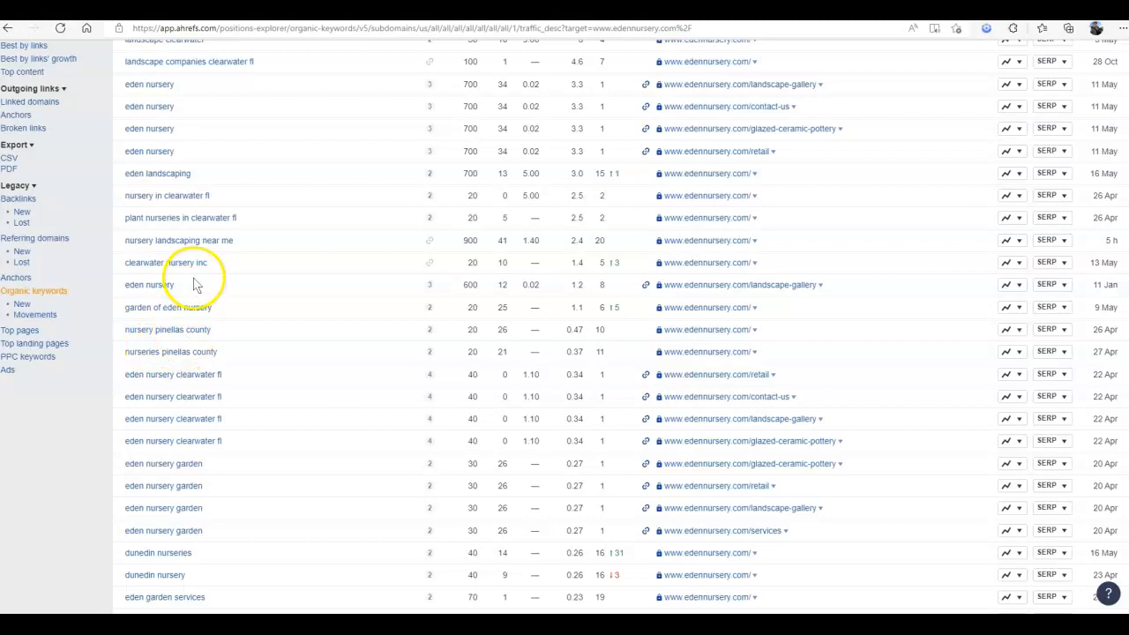